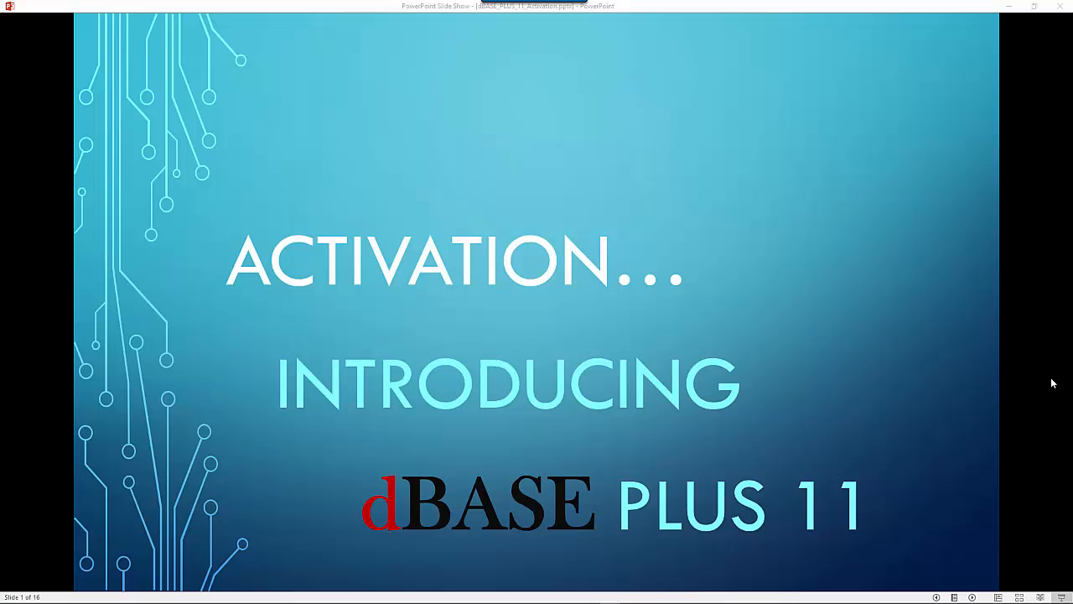
Advance the slideshow to the 'Multiple Ways to Get Installer' slide.
key("right")
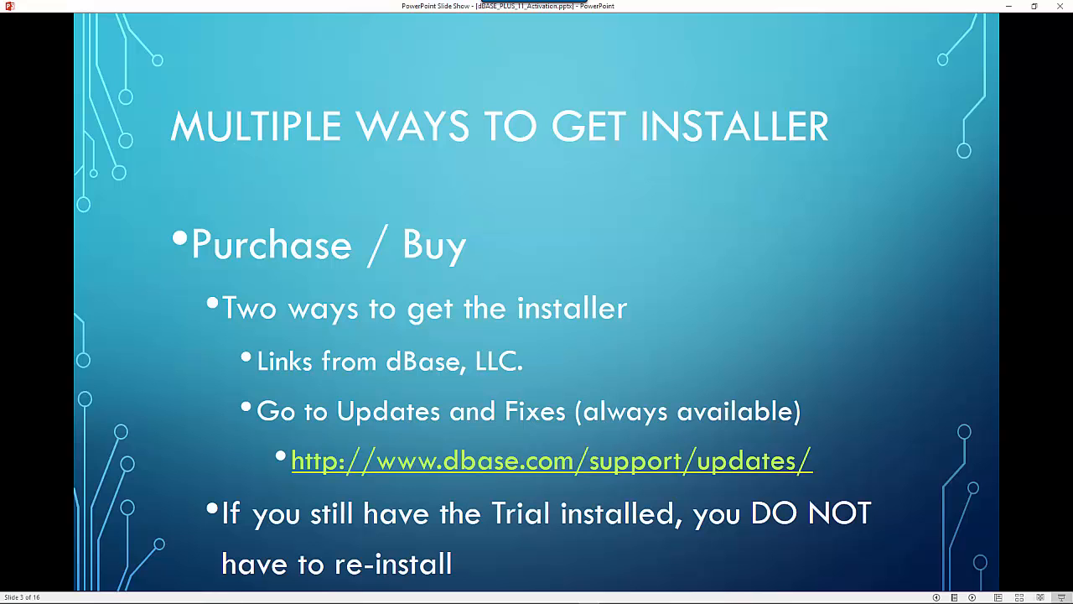
key("right")
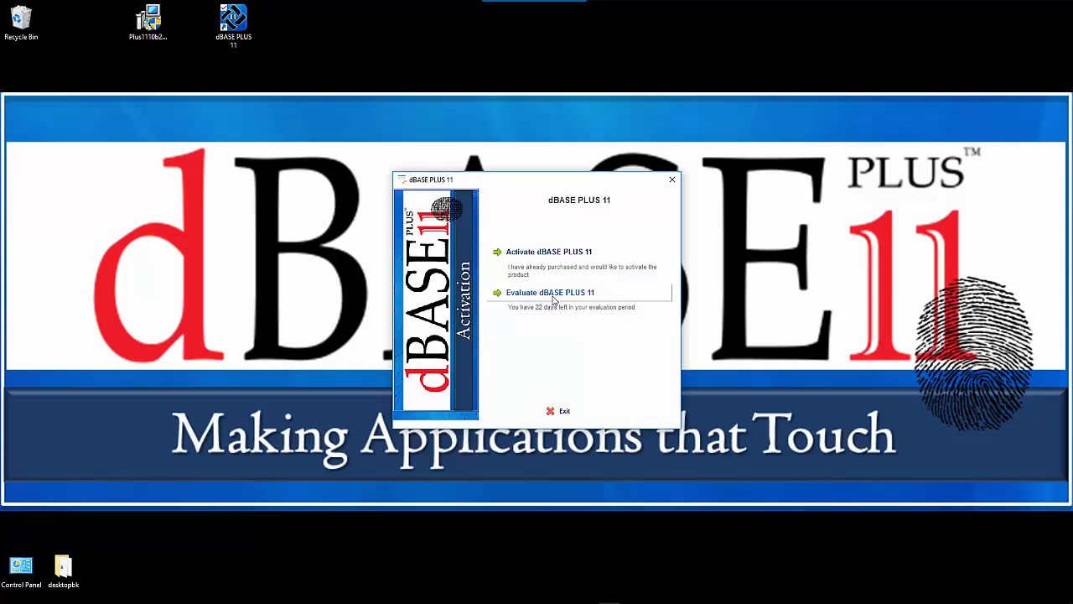
mouse_move(560, 305)
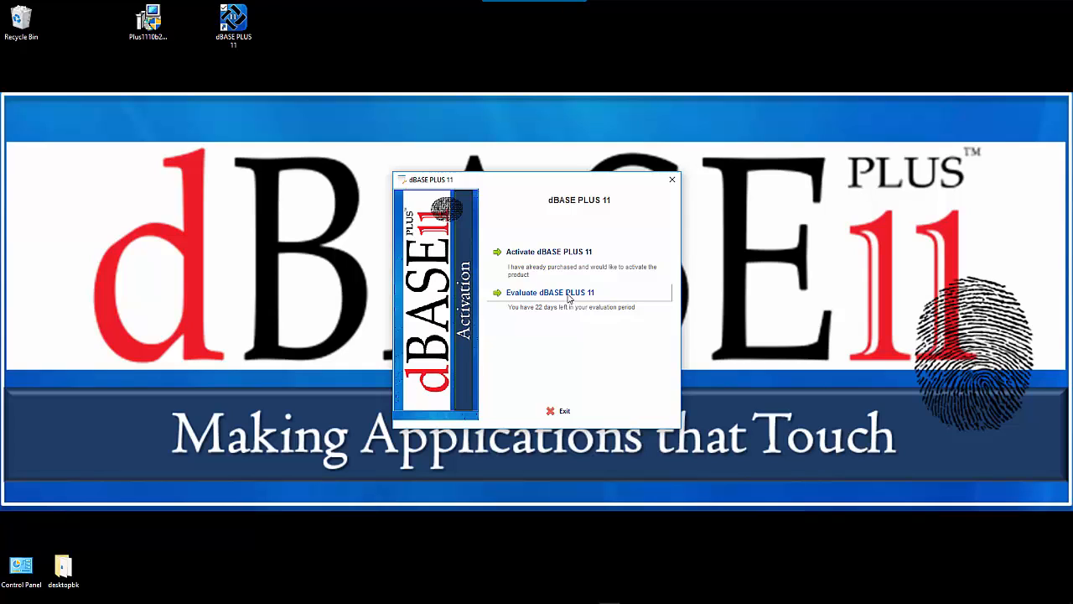
Choose 'Activate dBASE PLUS 11' to reach the online-or-manual activation options.
left_click(550, 292)
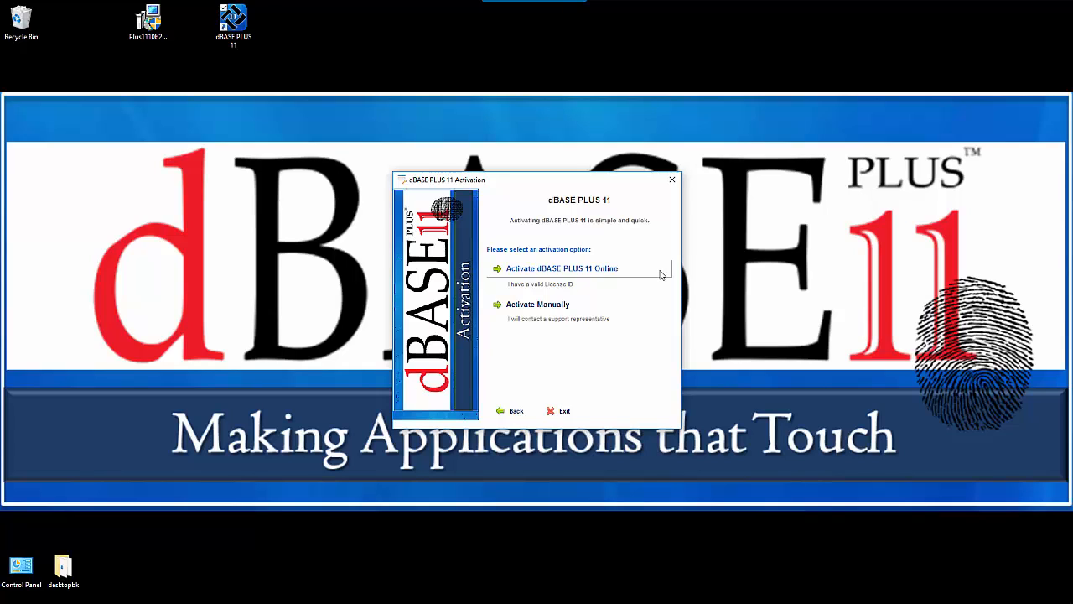
Activate online: submit the license ID and password, then the registration details.
left_click(560, 269)
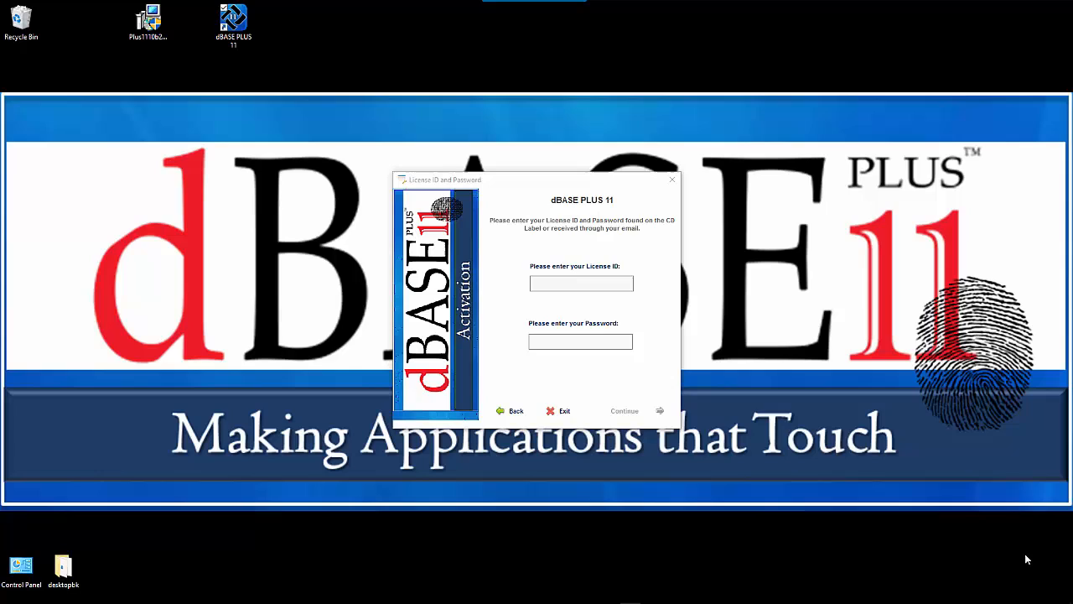
mouse_move(993, 553)
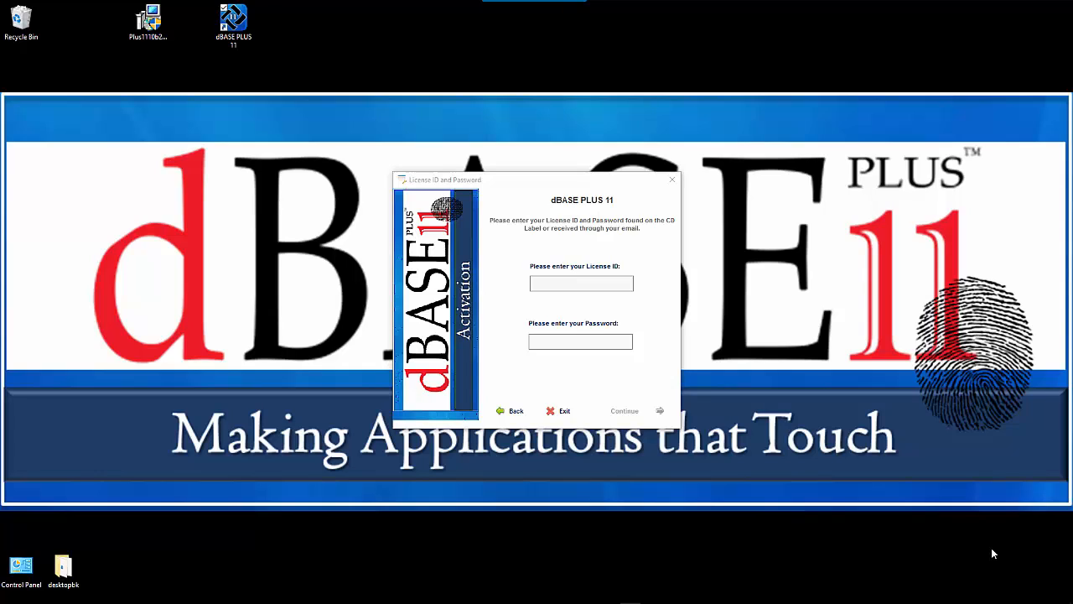
type("24760")
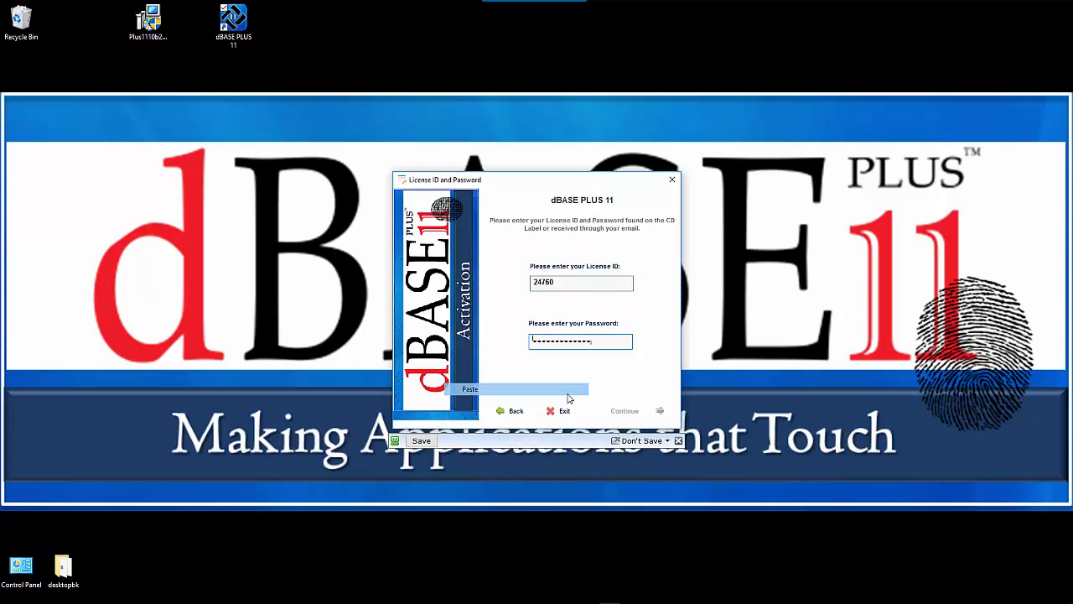
left_click(624, 409)
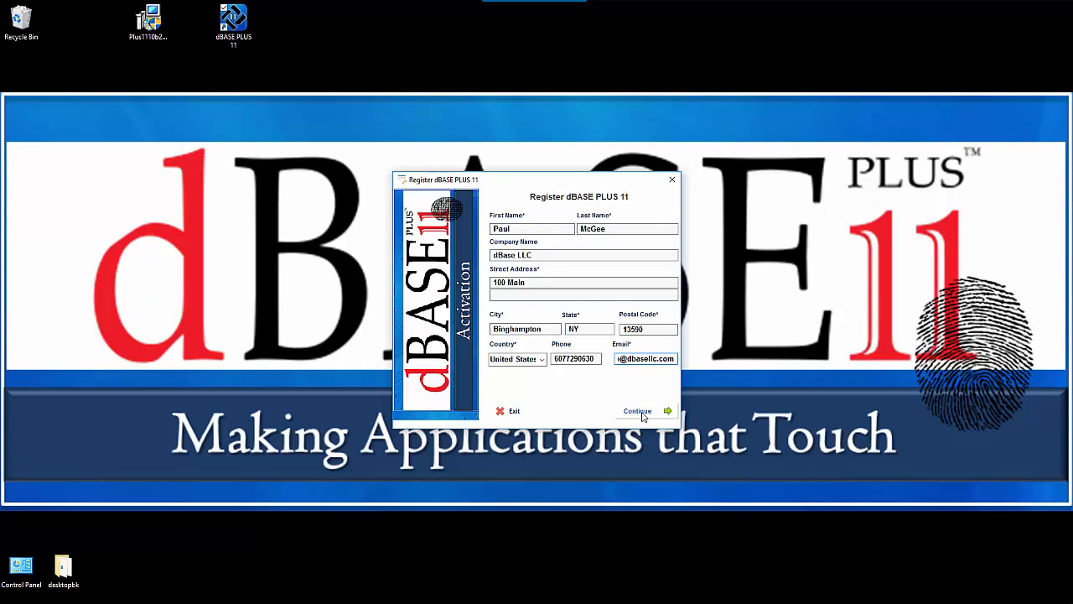
left_click(637, 411)
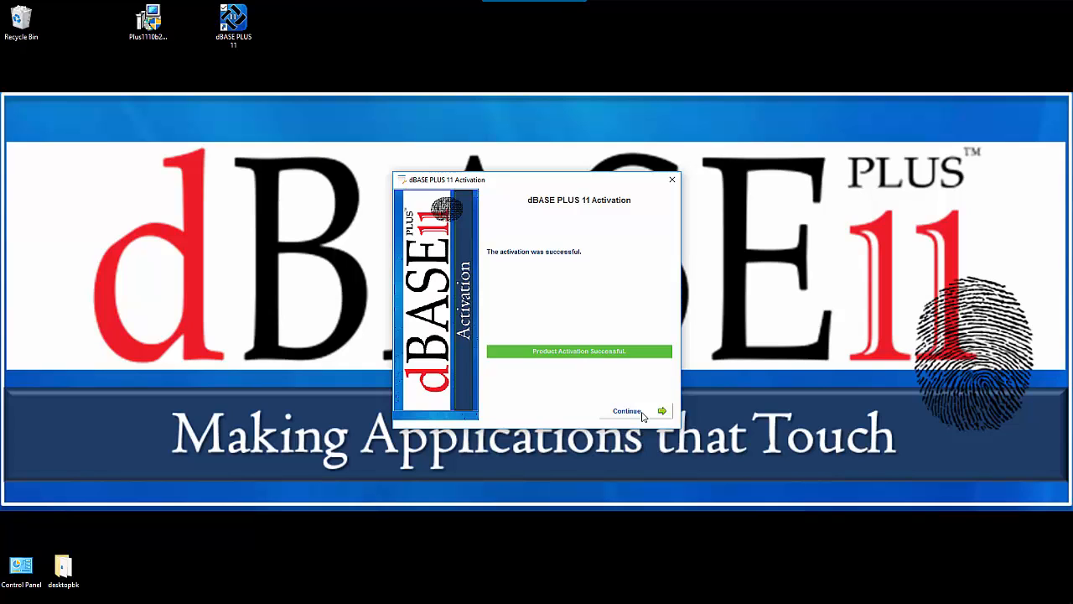
Finish the activation wizard and start the dBASE PLUS 11 workspace.
left_click(627, 411)
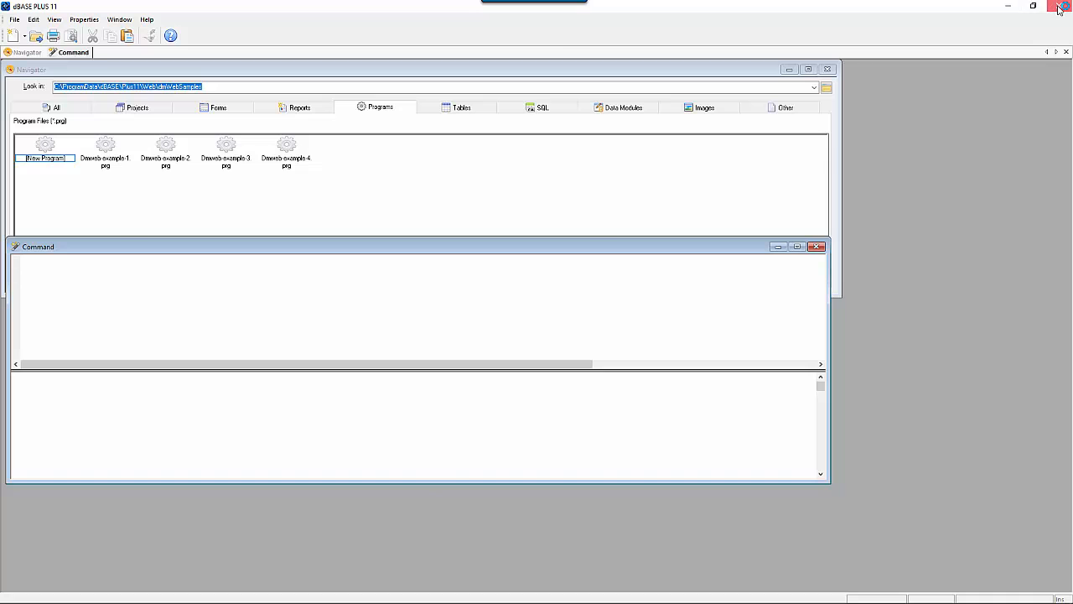
left_click(1058, 7)
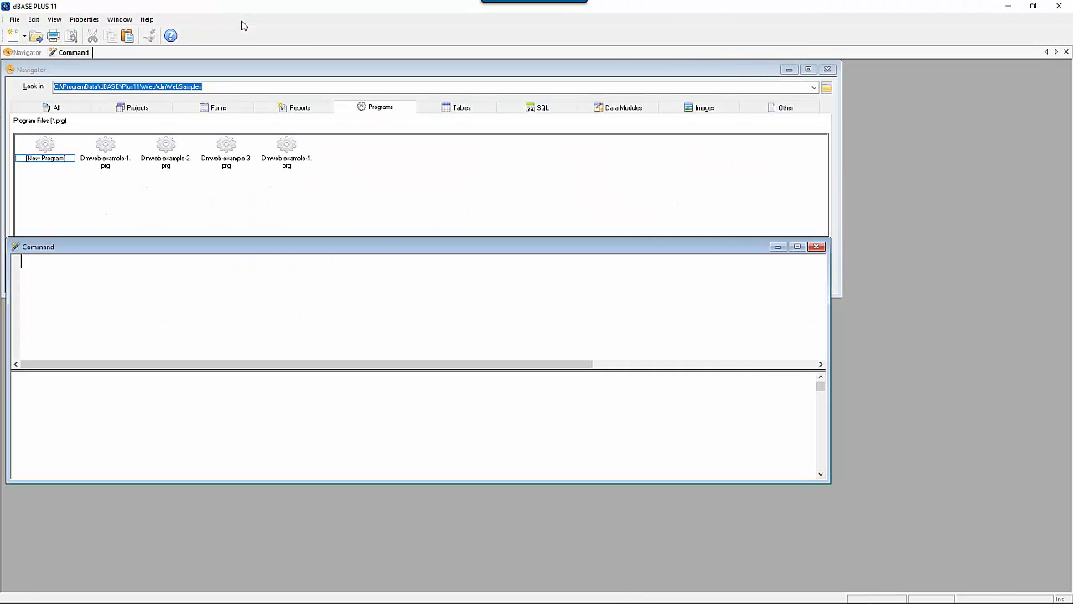
Review registered user and license ID in Help > About dBASE PLUS, then dismiss it.
left_click(148, 20)
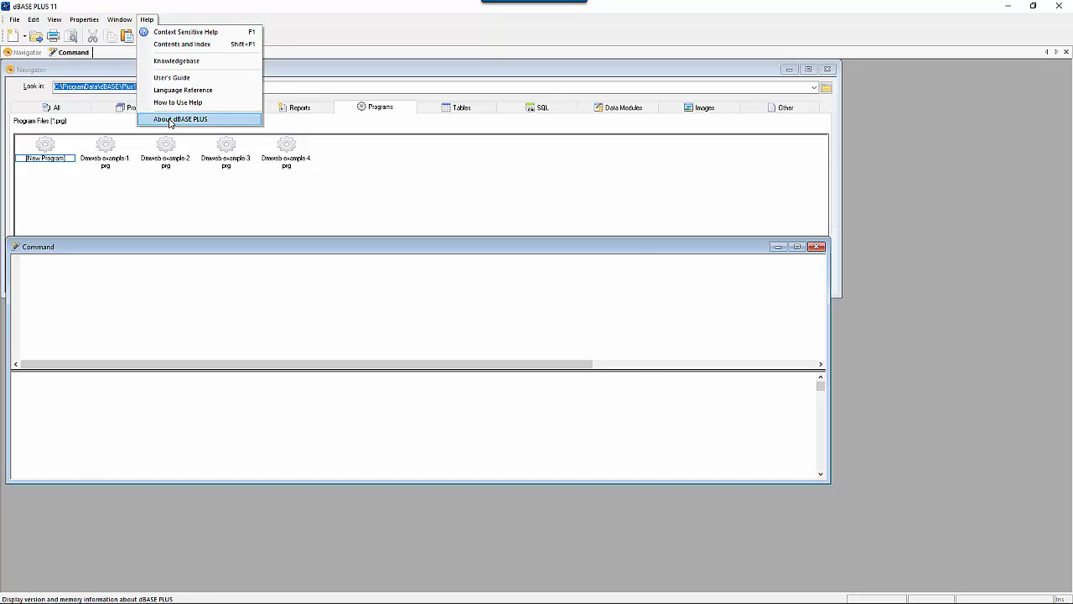
left_click(180, 117)
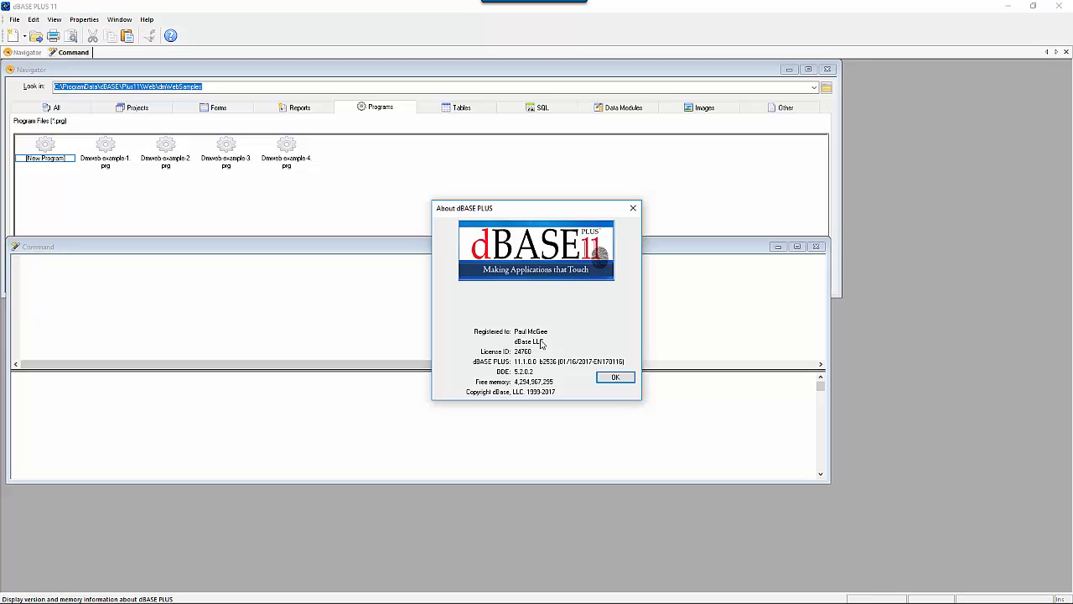
left_click(614, 376)
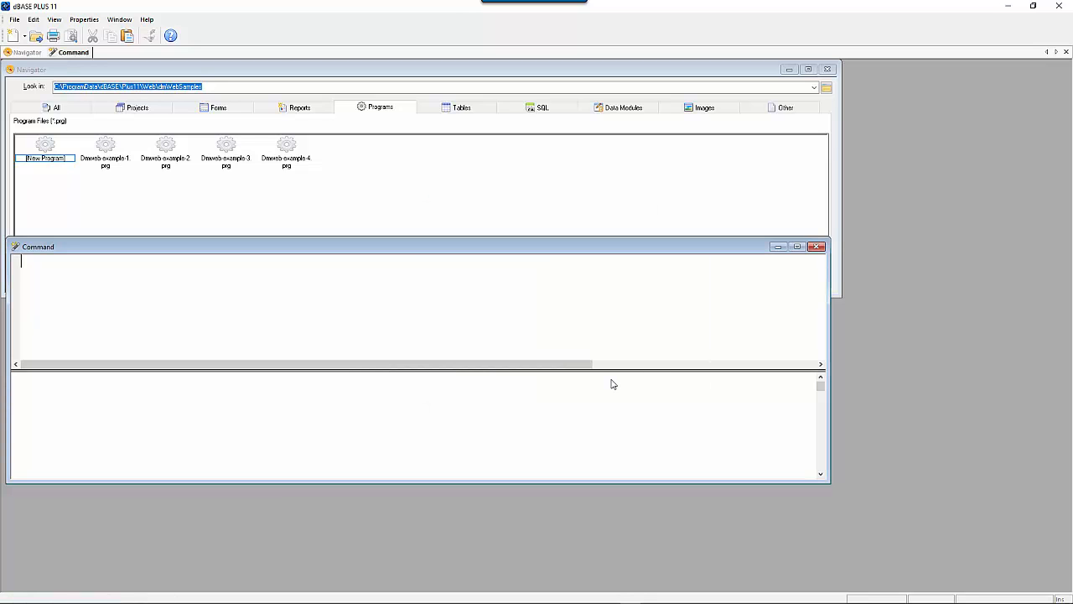